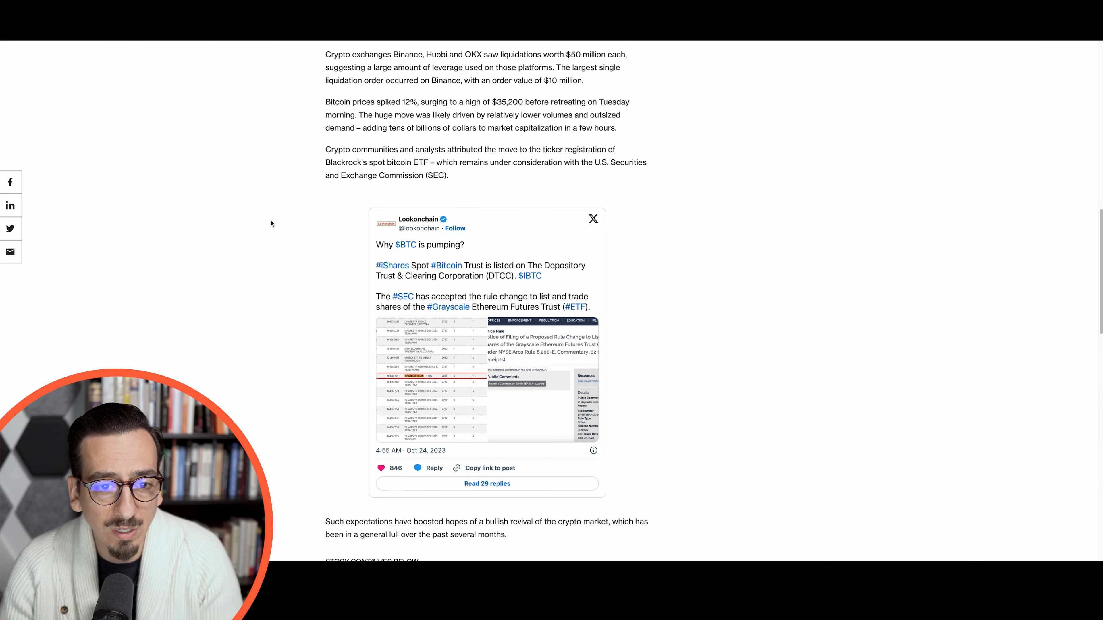
Scroll through the CoinDesk bearish bitcoin bets article and return toward its lead image and opening paragraphs.
{"action": "scroll", "scroll_direction": "up", "scroll_amount": 3}
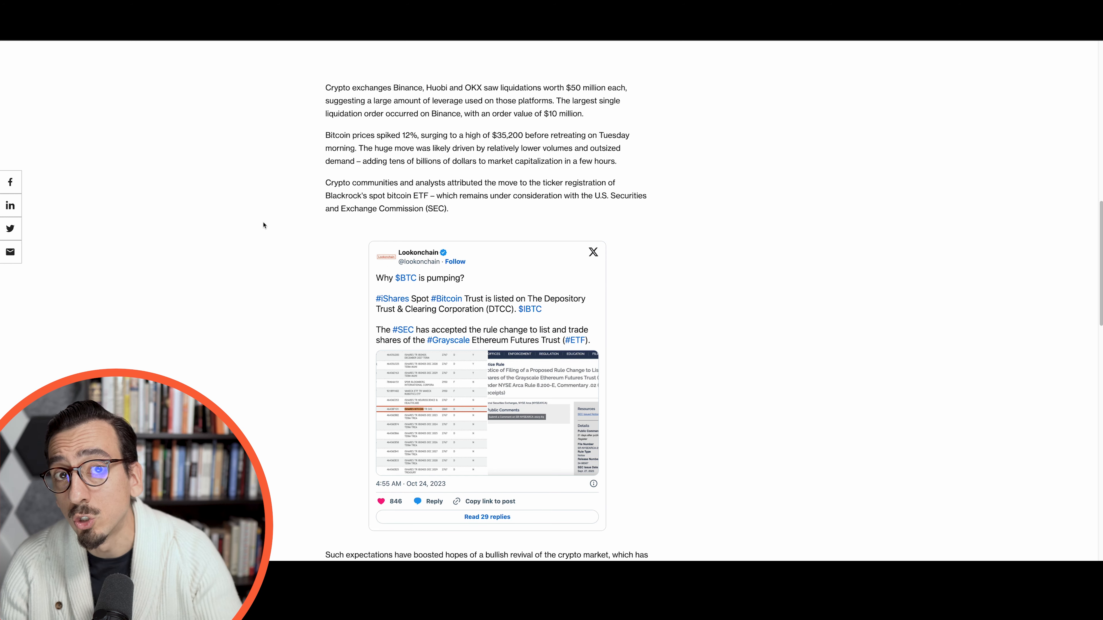
{"action": "mouse_move", "coordinate": [236, 226]}
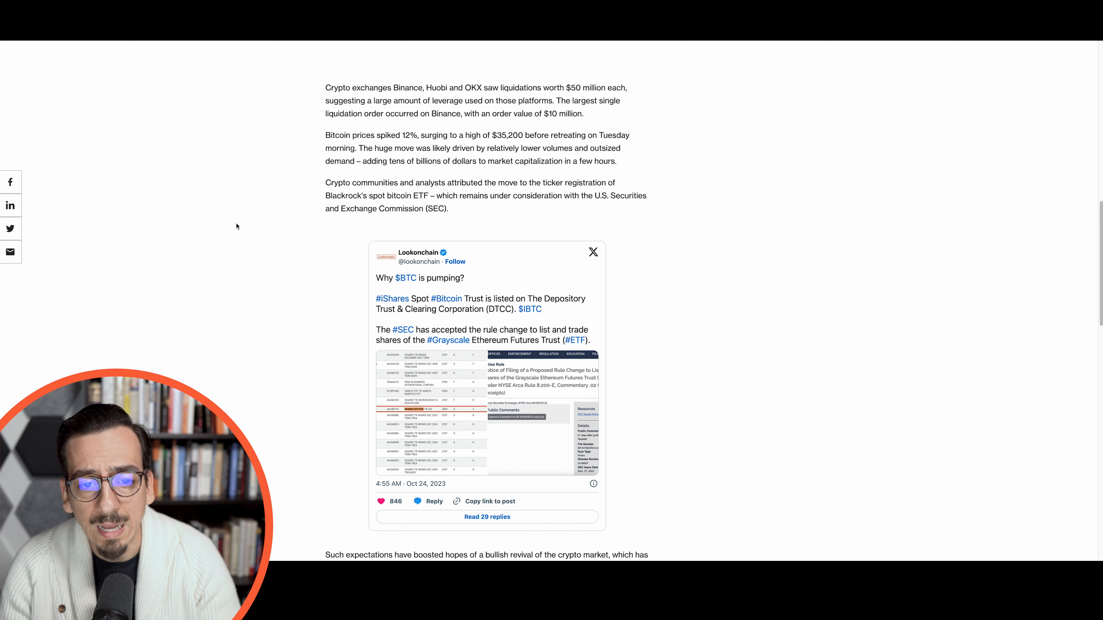
{"action": "scroll", "scroll_direction": "down", "scroll_amount": 3}
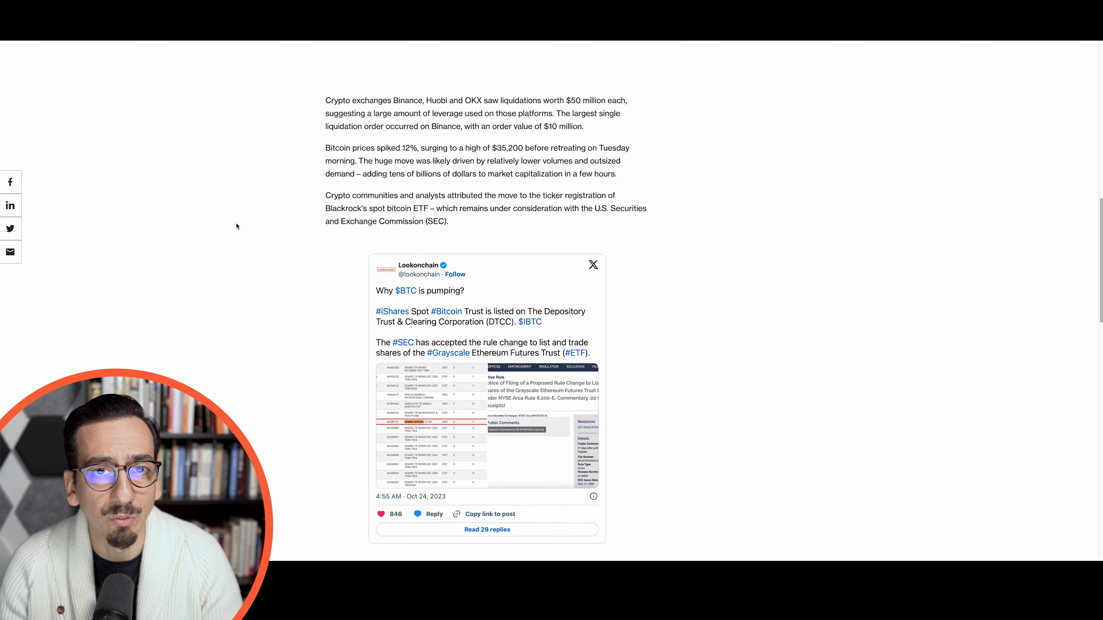
{"action": "mouse_move", "coordinate": [365, 339]}
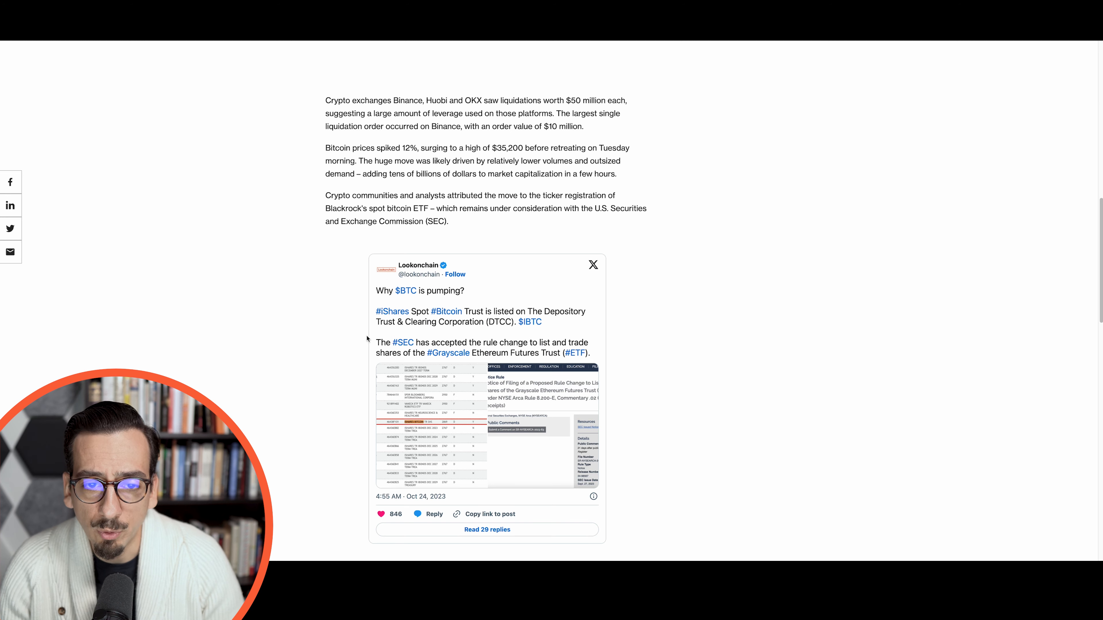
{"action": "scroll", "scroll_direction": "up", "scroll_amount": 3}
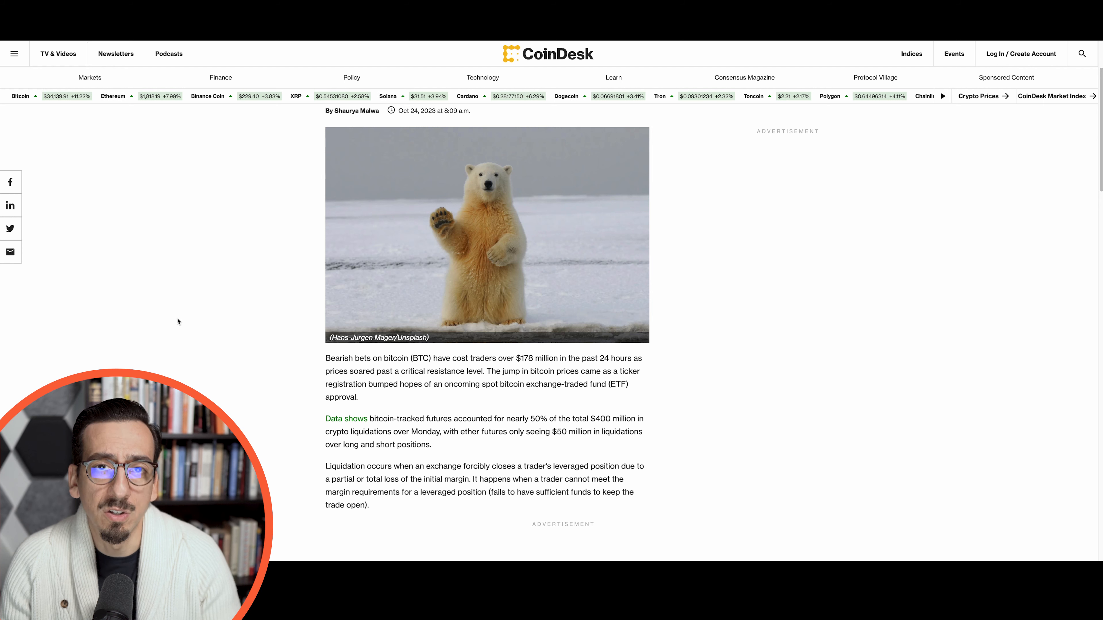
{"action": "scroll", "scroll_direction": "down", "scroll_amount": 3}
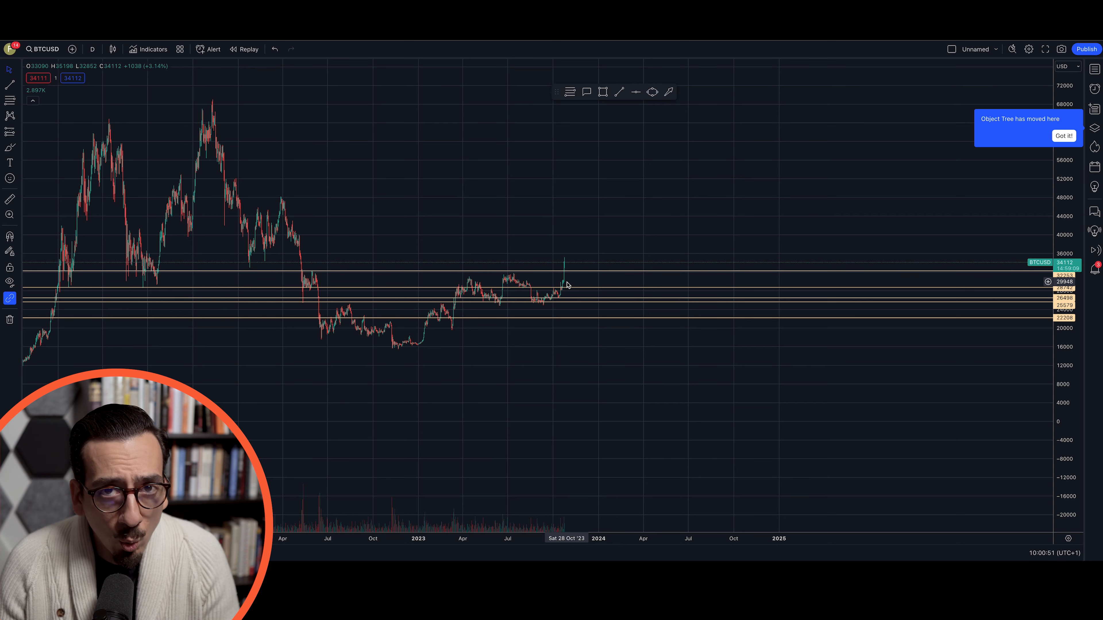
{"action": "mouse_move", "coordinate": [565, 265]}
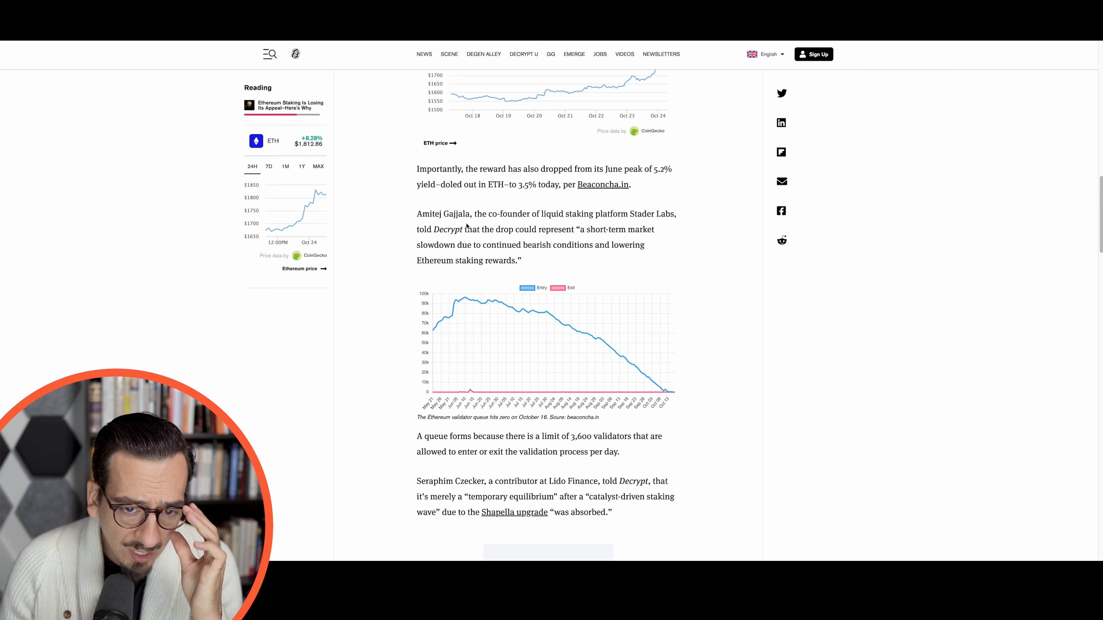
Scroll through the Decrypt Ethereum staking article's opening paragraphs and return to its headline and lead image.
{"action": "scroll", "scroll_direction": "up", "scroll_amount": 3}
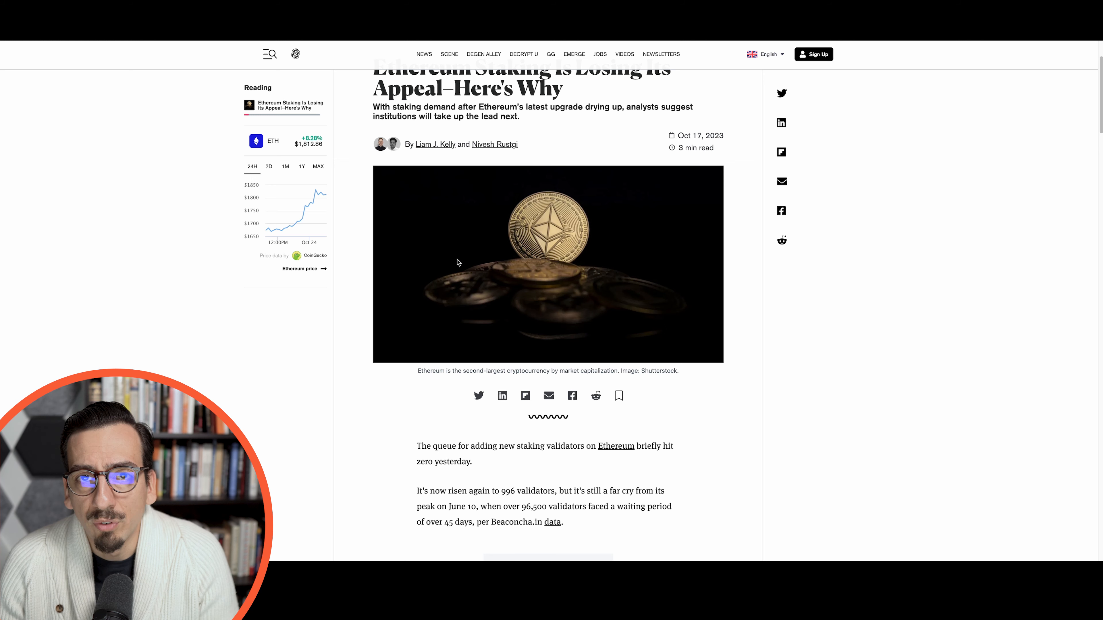
{"action": "scroll", "scroll_direction": "down", "scroll_amount": 3}
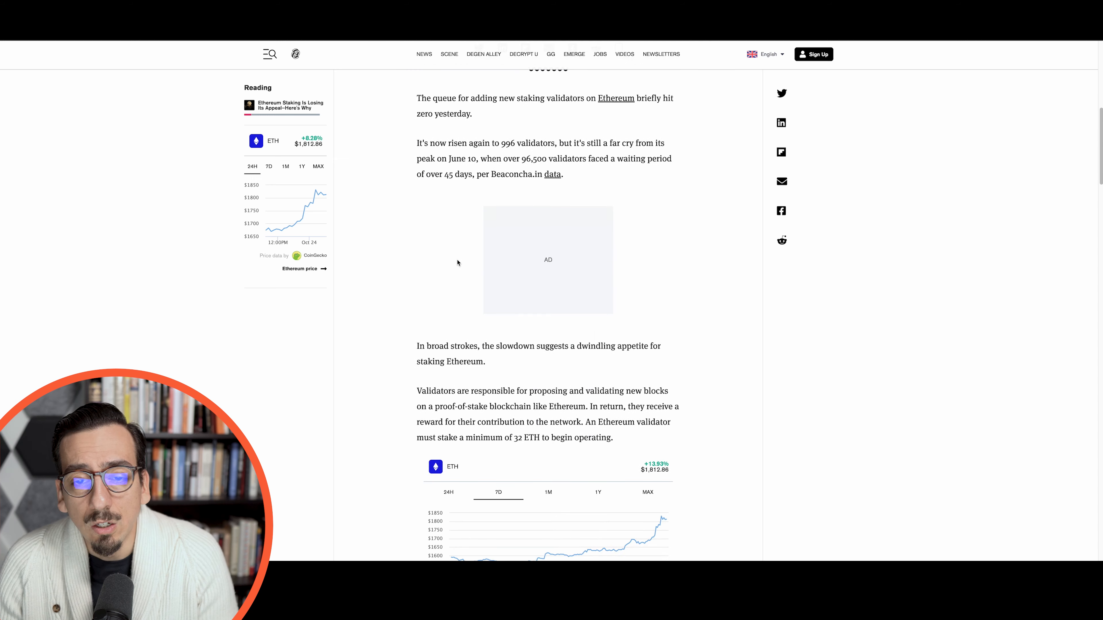
{"action": "scroll", "scroll_direction": "down", "scroll_amount": 3}
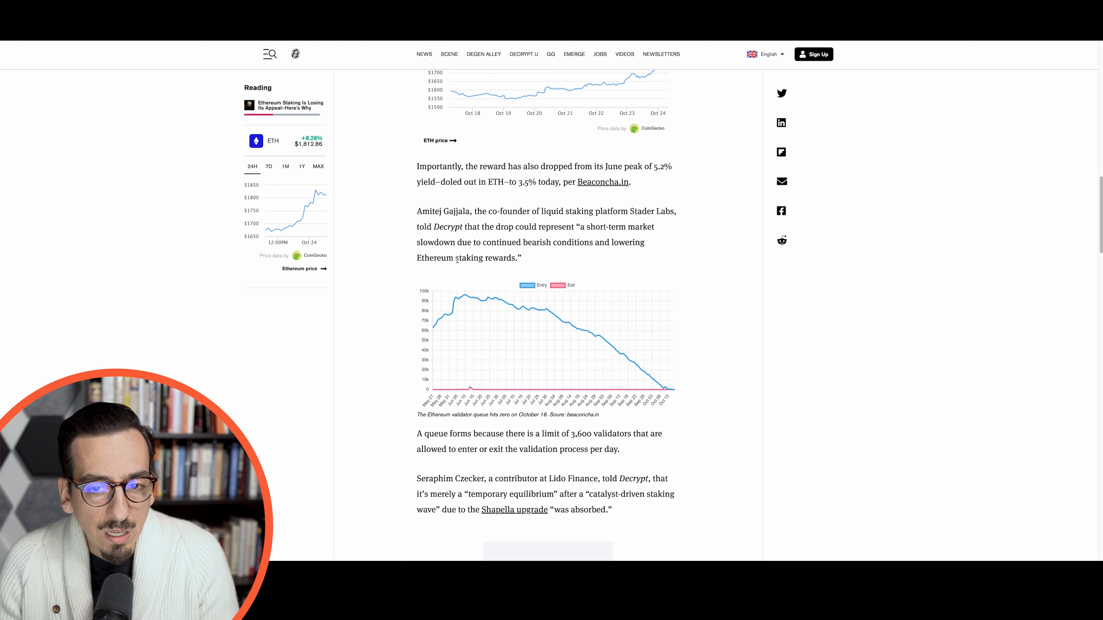
{"action": "mouse_move", "coordinate": [477, 166]}
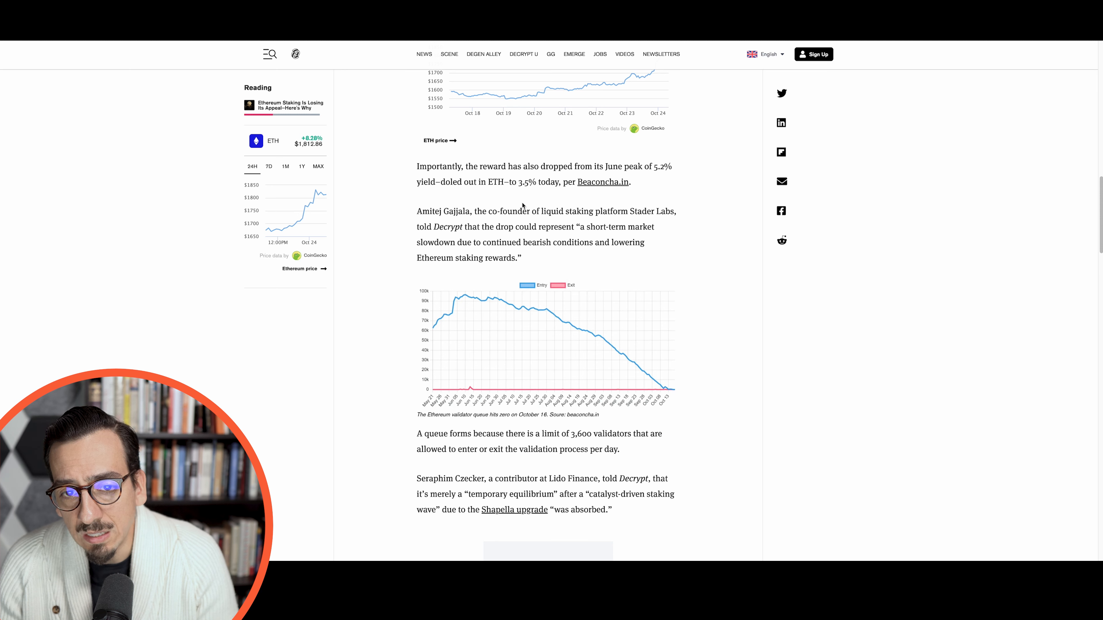
{"action": "double_click", "coordinate": [534, 181]}
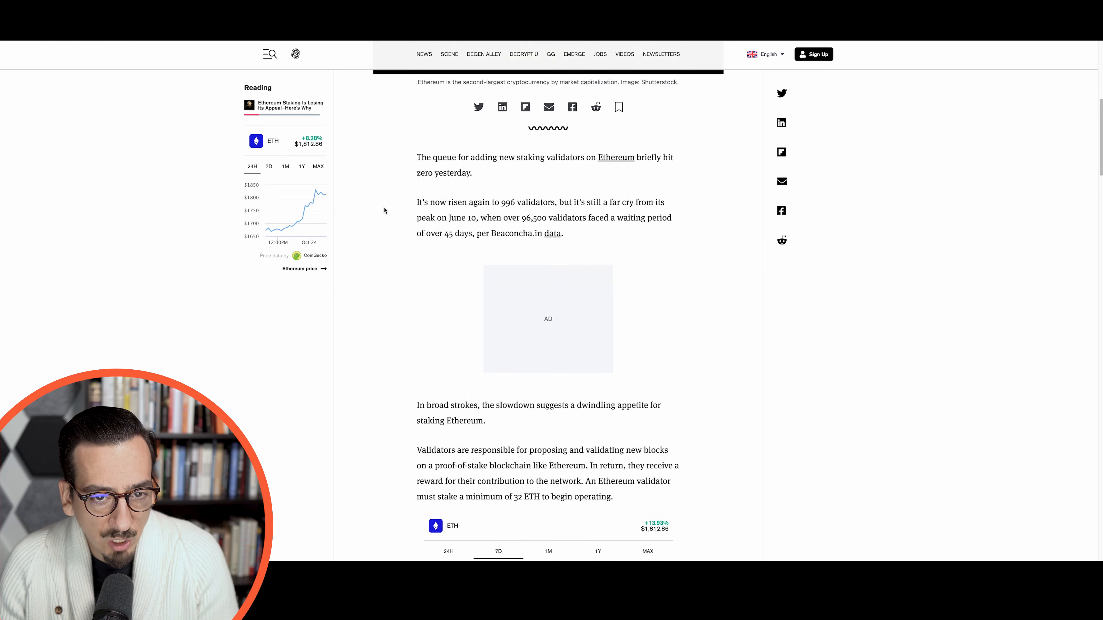
{"action": "scroll", "scroll_direction": "up", "scroll_amount": 3}
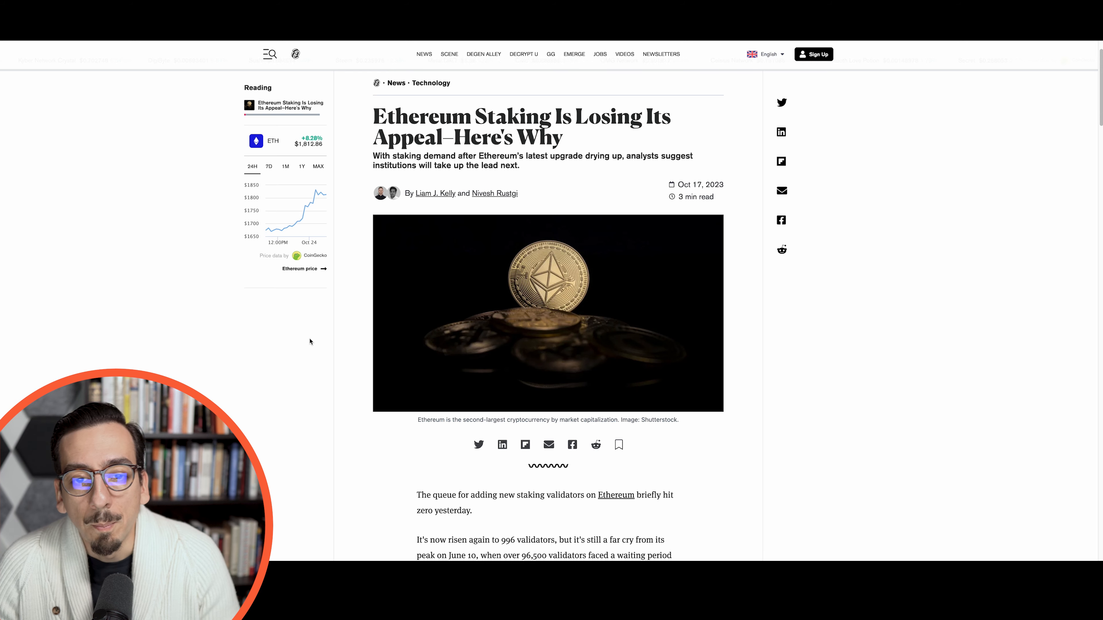
{"action": "mouse_move", "coordinate": [586, 185]}
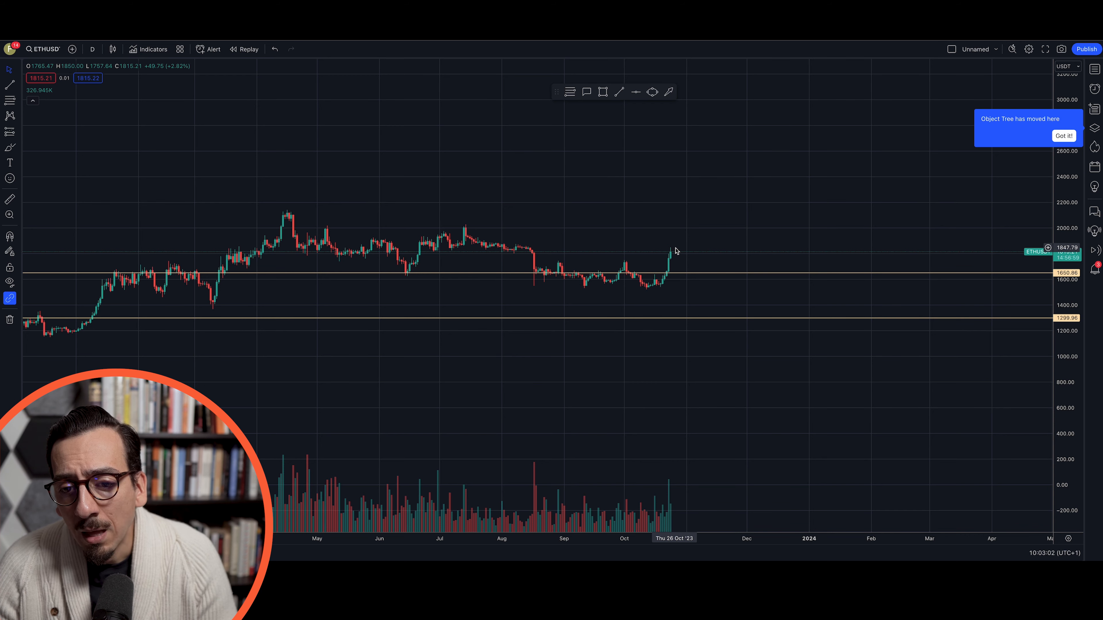
{"action": "mouse_move", "coordinate": [691, 356]}
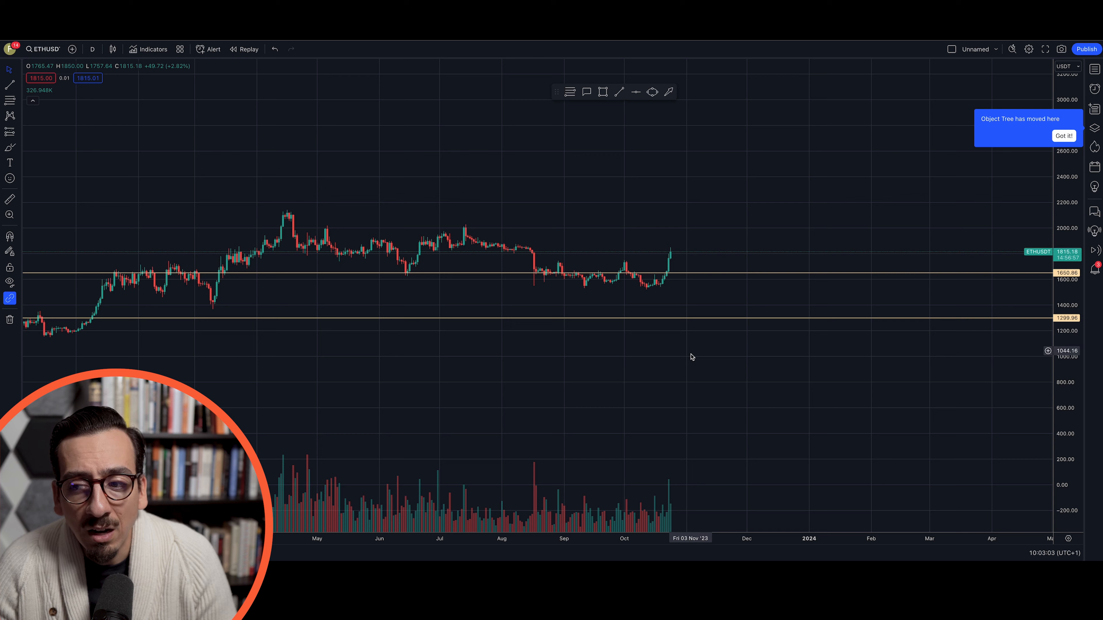
{"action": "mouse_move", "coordinate": [671, 251]}
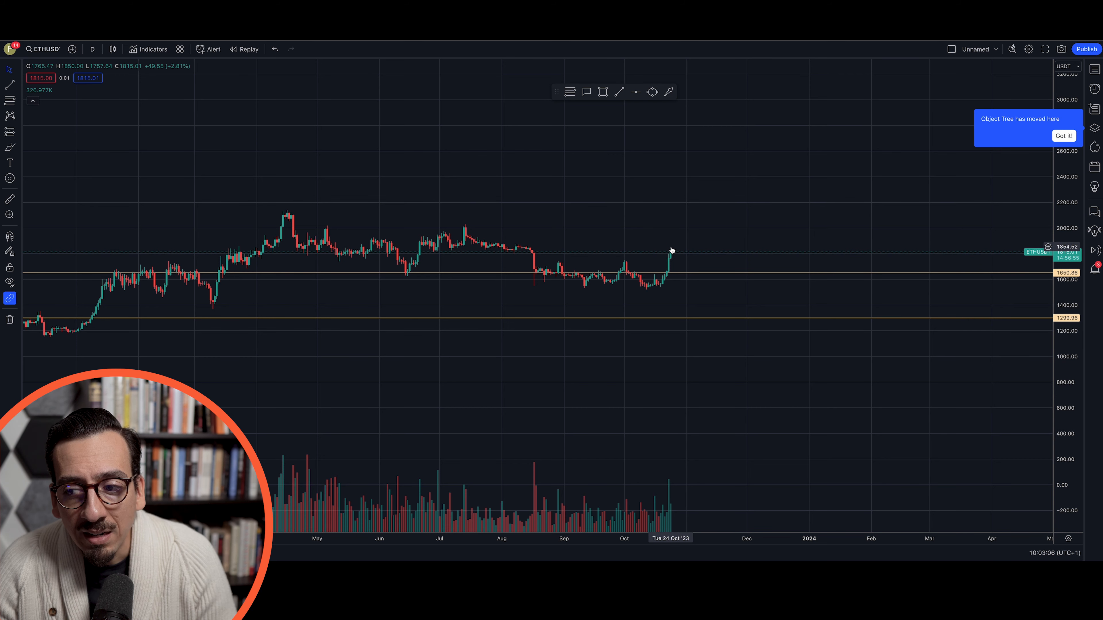
{"action": "mouse_move", "coordinate": [679, 279]}
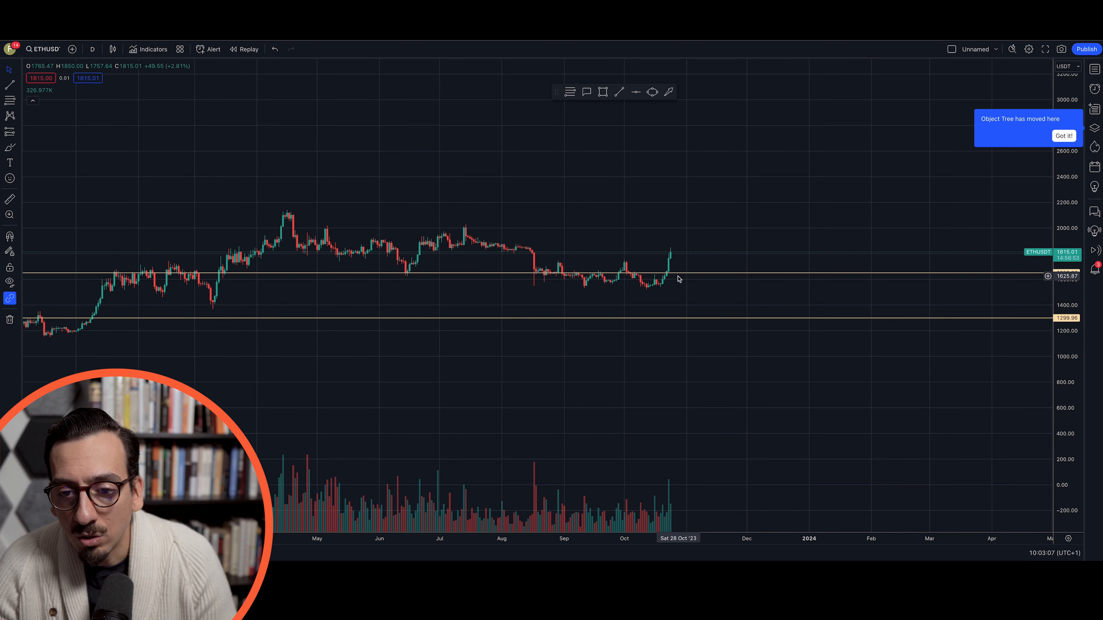
{"action": "mouse_move", "coordinate": [632, 170]}
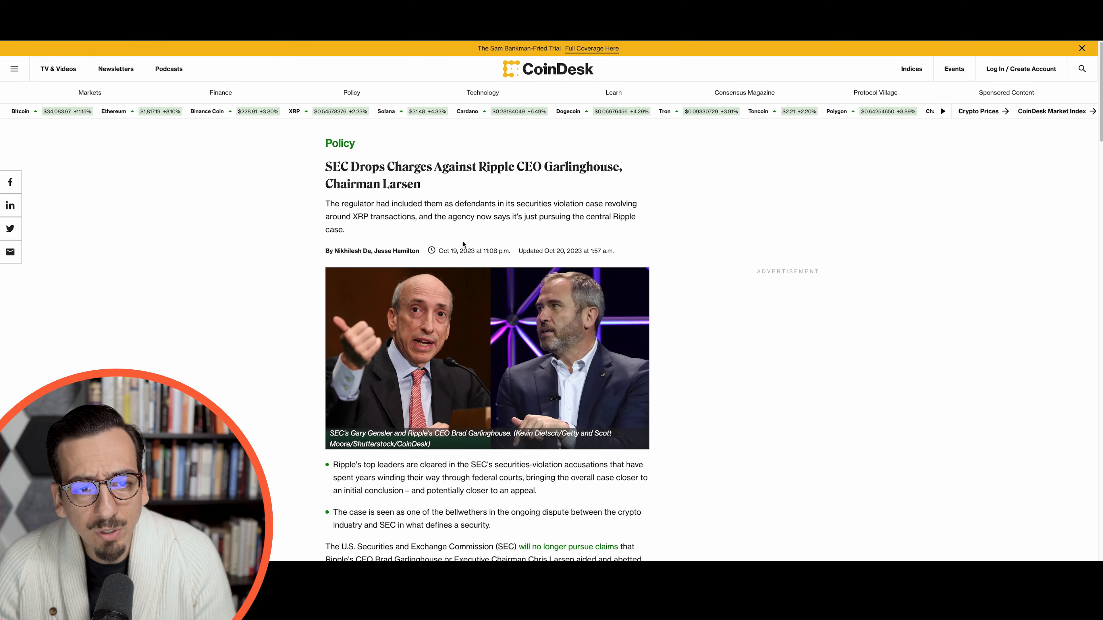
{"action": "mouse_move", "coordinate": [261, 229]}
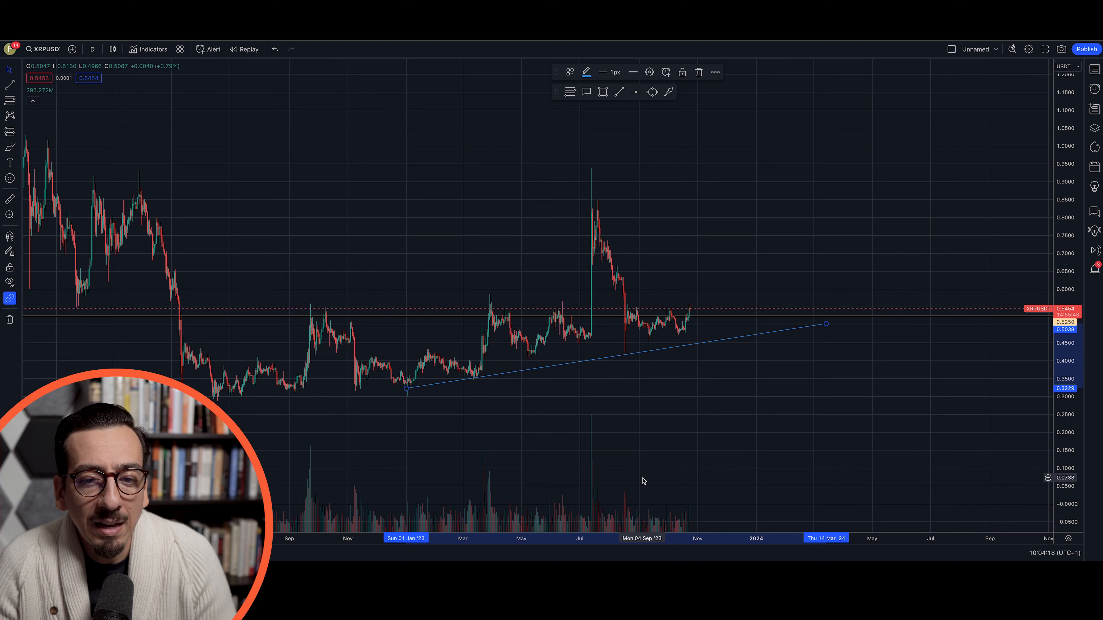
{"action": "mouse_move", "coordinate": [592, 178]}
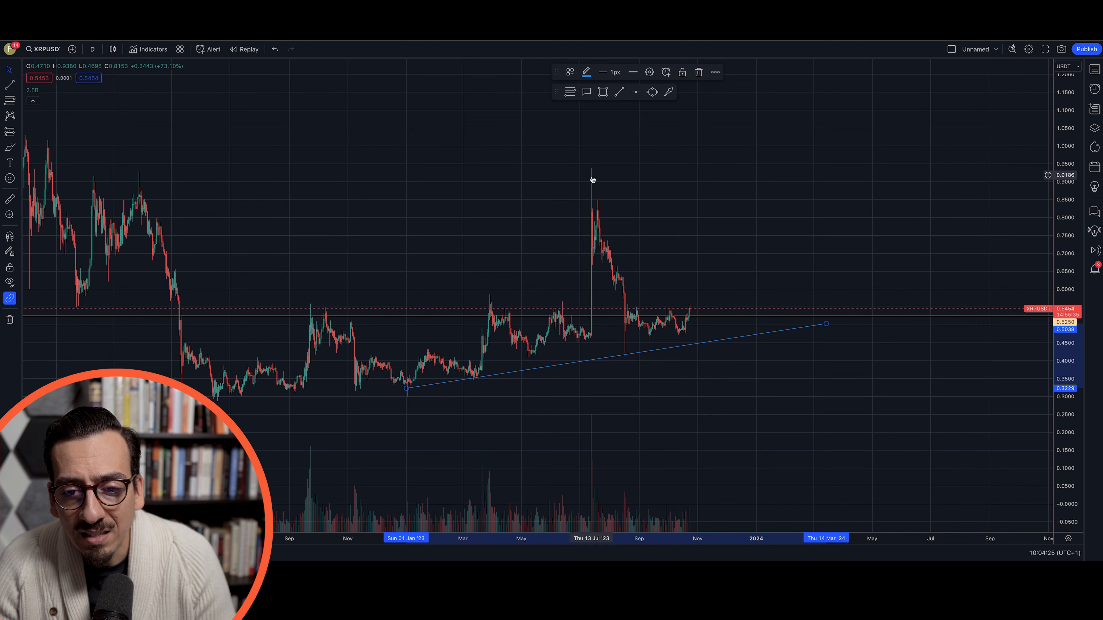
{"action": "mouse_move", "coordinate": [623, 367]}
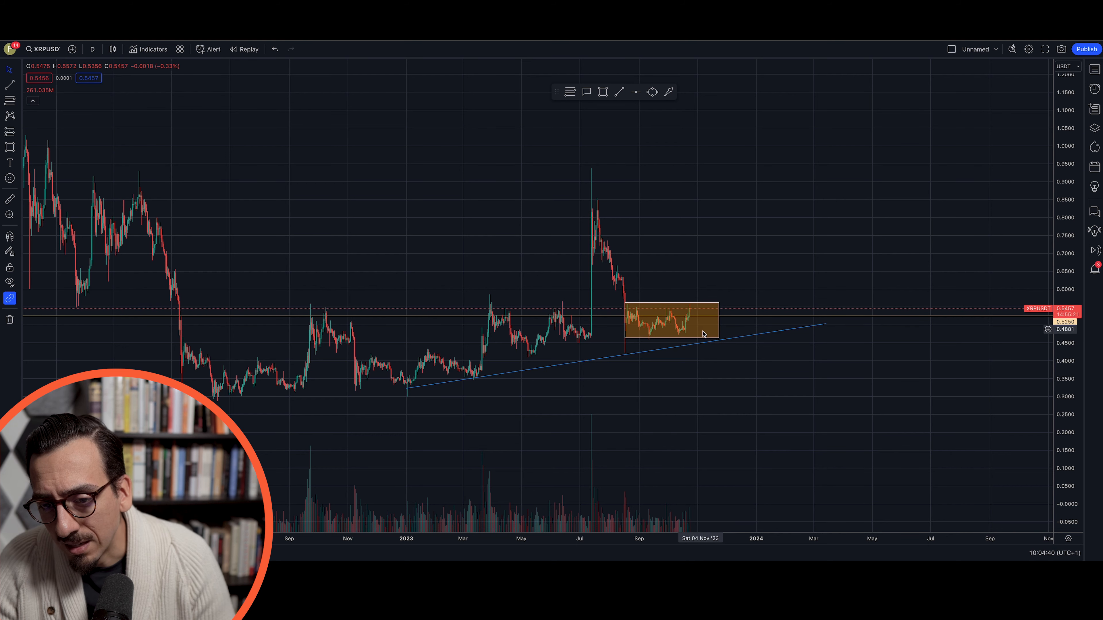
{"action": "mouse_move", "coordinate": [720, 379]}
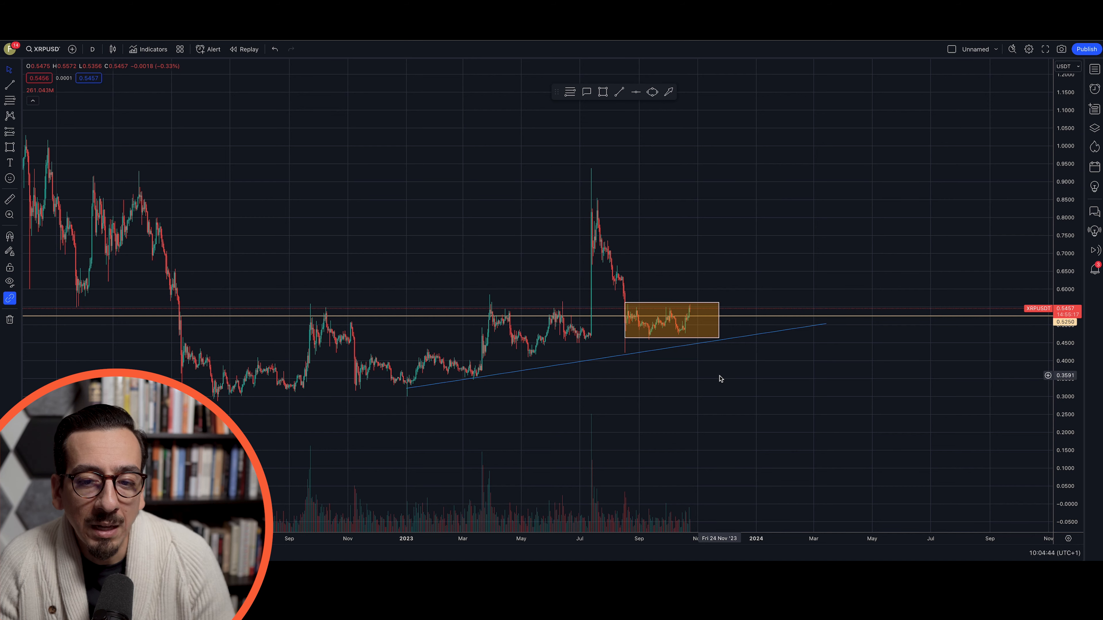